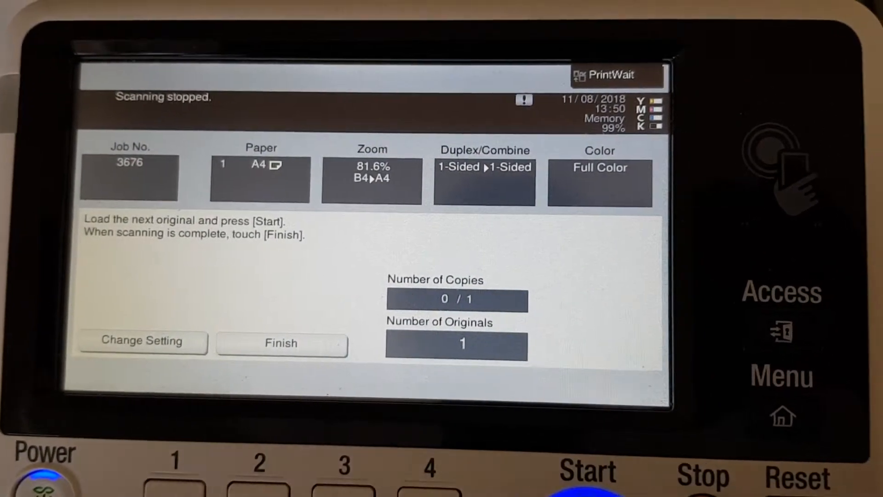
Confirm Finish so the single-original scan ends and the one full-color A4 copy prints.
click(281, 342)
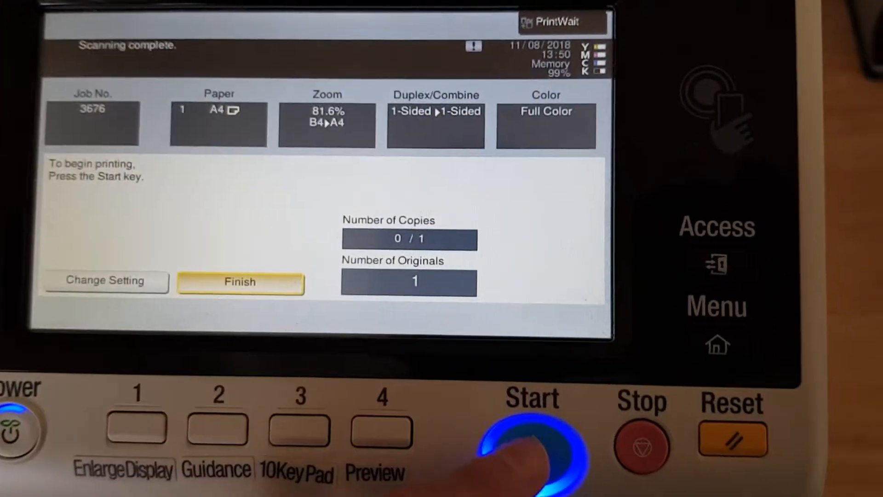